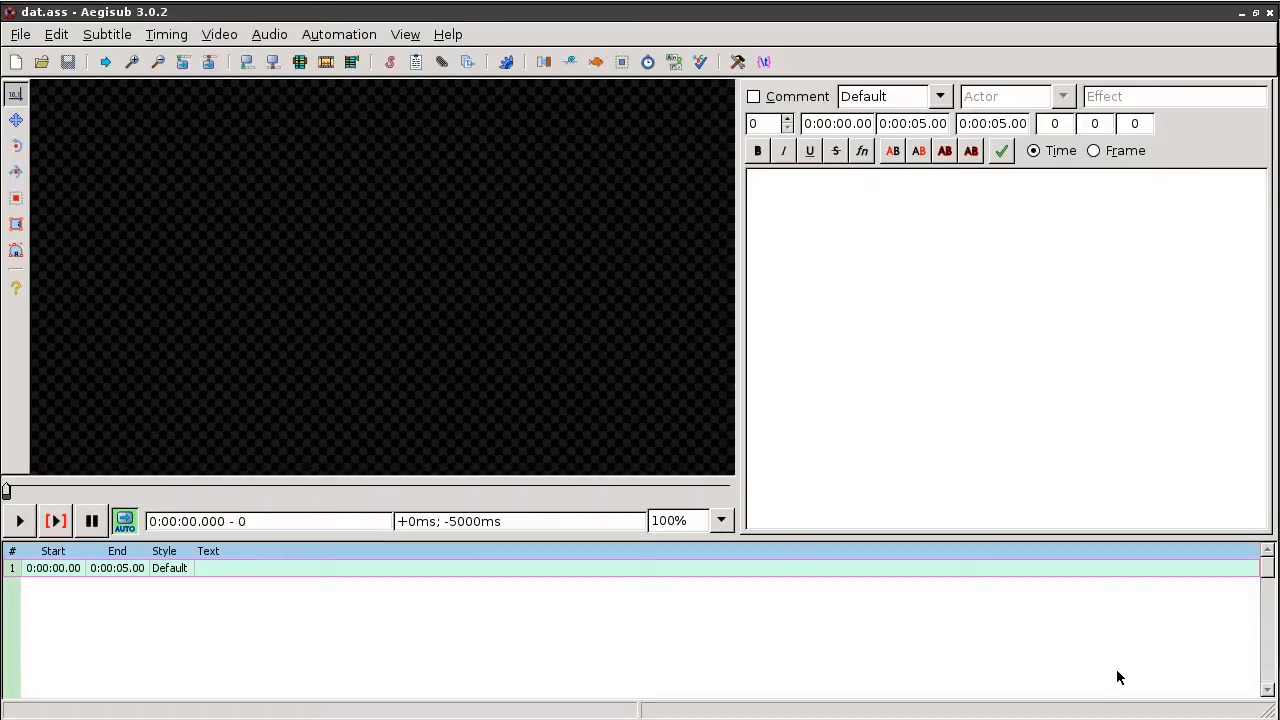
mouse_move(157, 34)
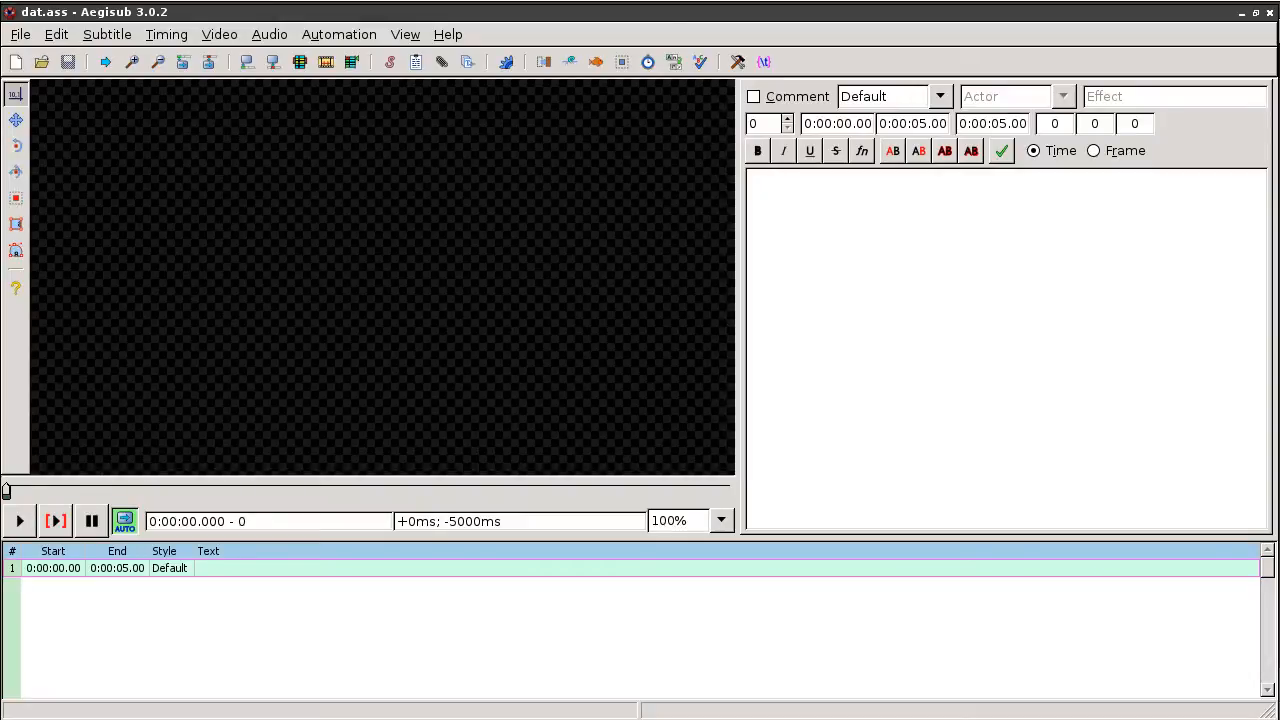
mouse_move(33, 689)
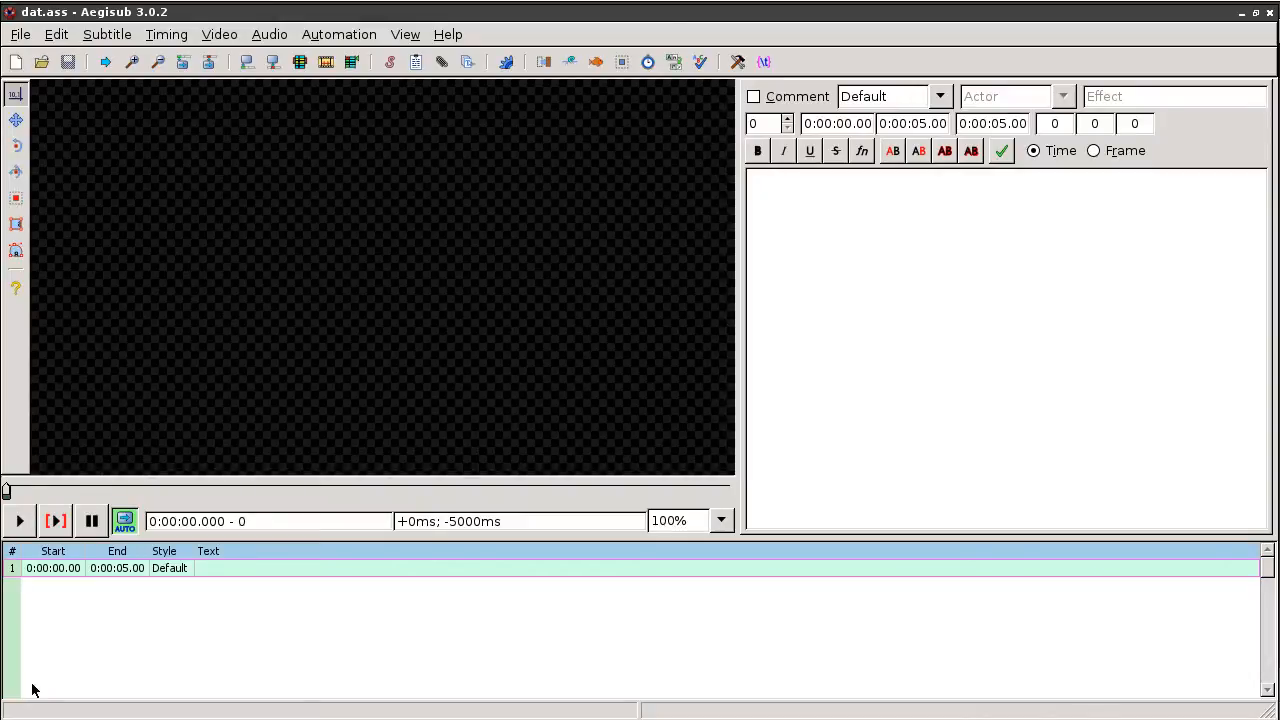
mouse_move(688, 507)
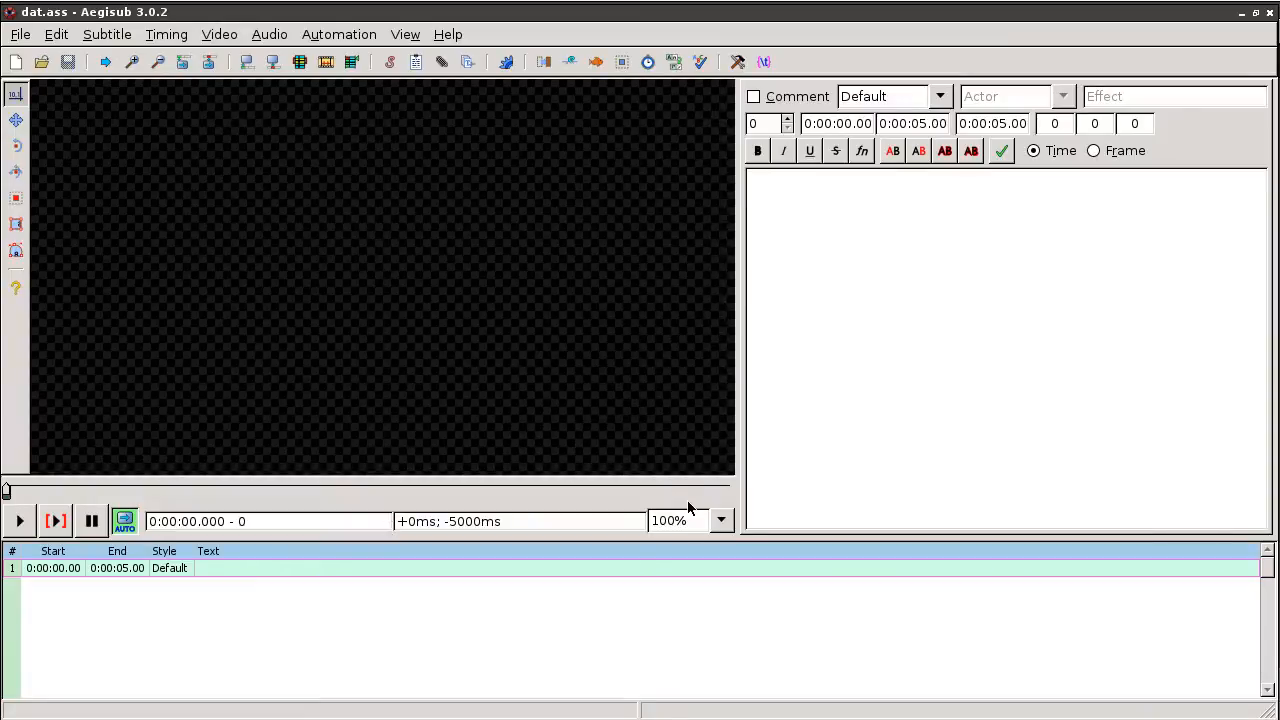
mouse_move(100, 712)
type("cat /etc/slackware-version")
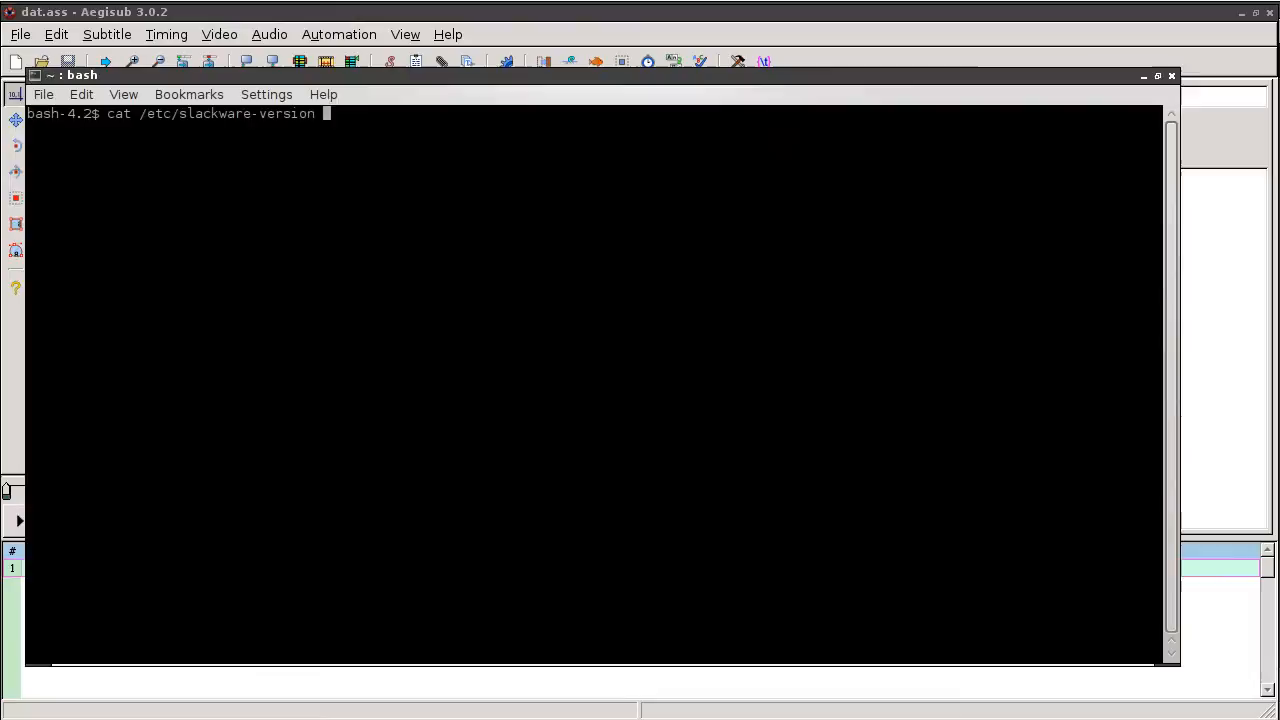
Step: Confirm the command and return to Aegisub to preview stars around 'Welcome to Aegisub'
key("Return")
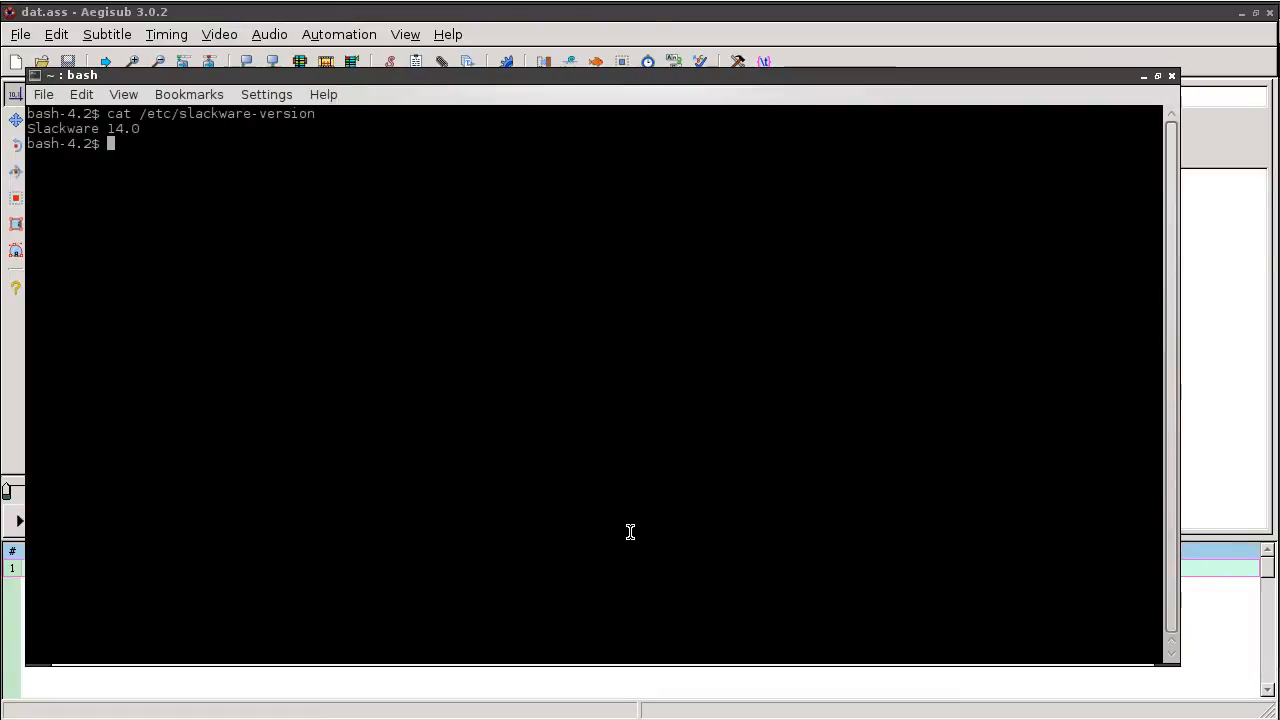
left_click(1143, 75)
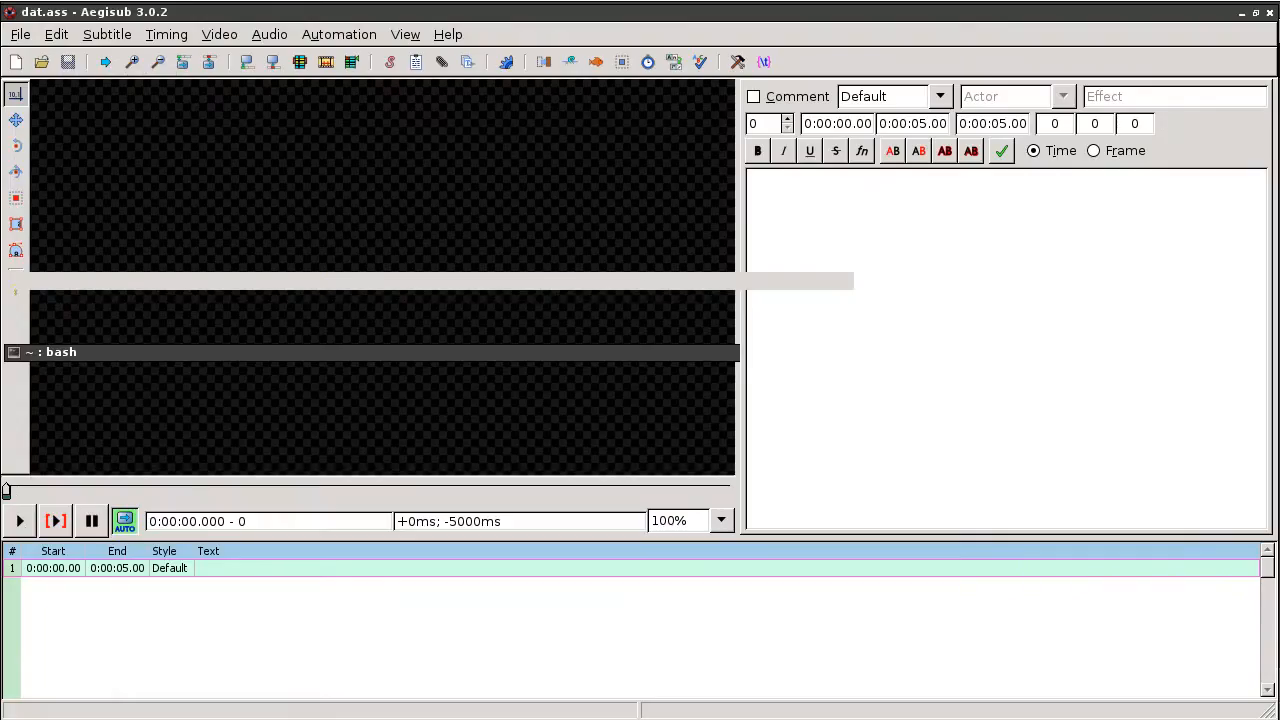
mouse_move(558, 502)
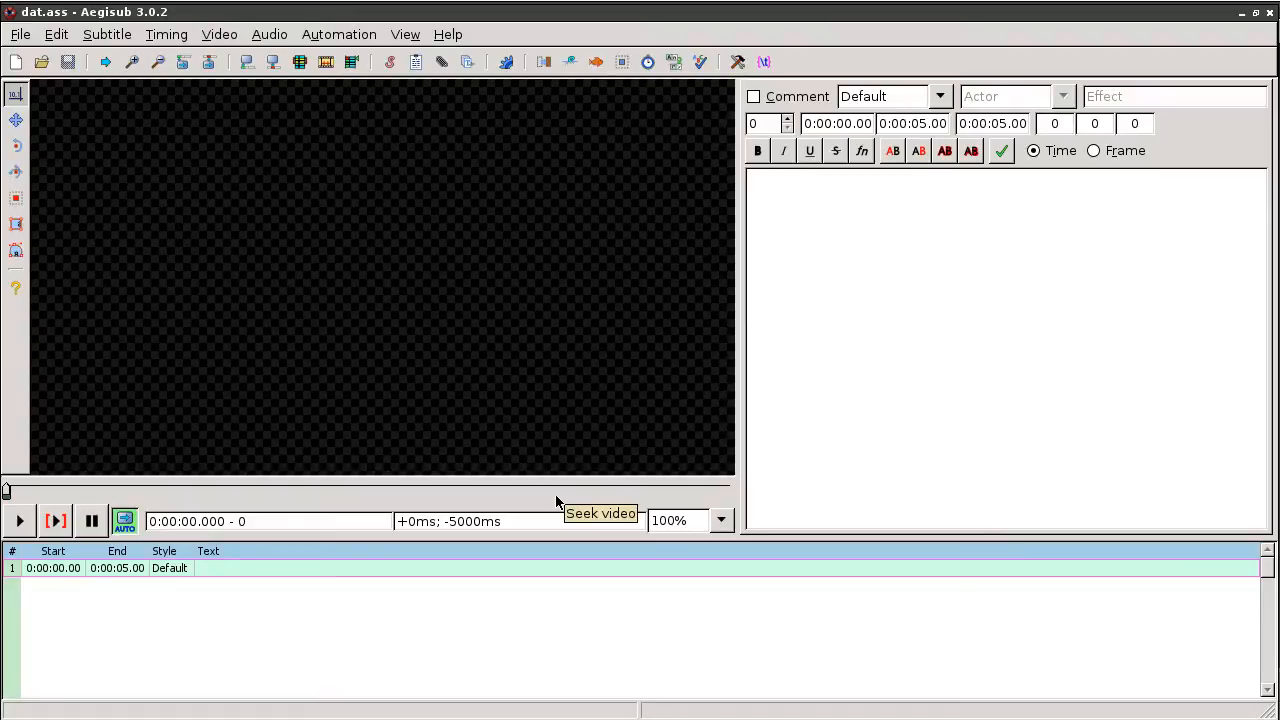
mouse_move(558, 501)
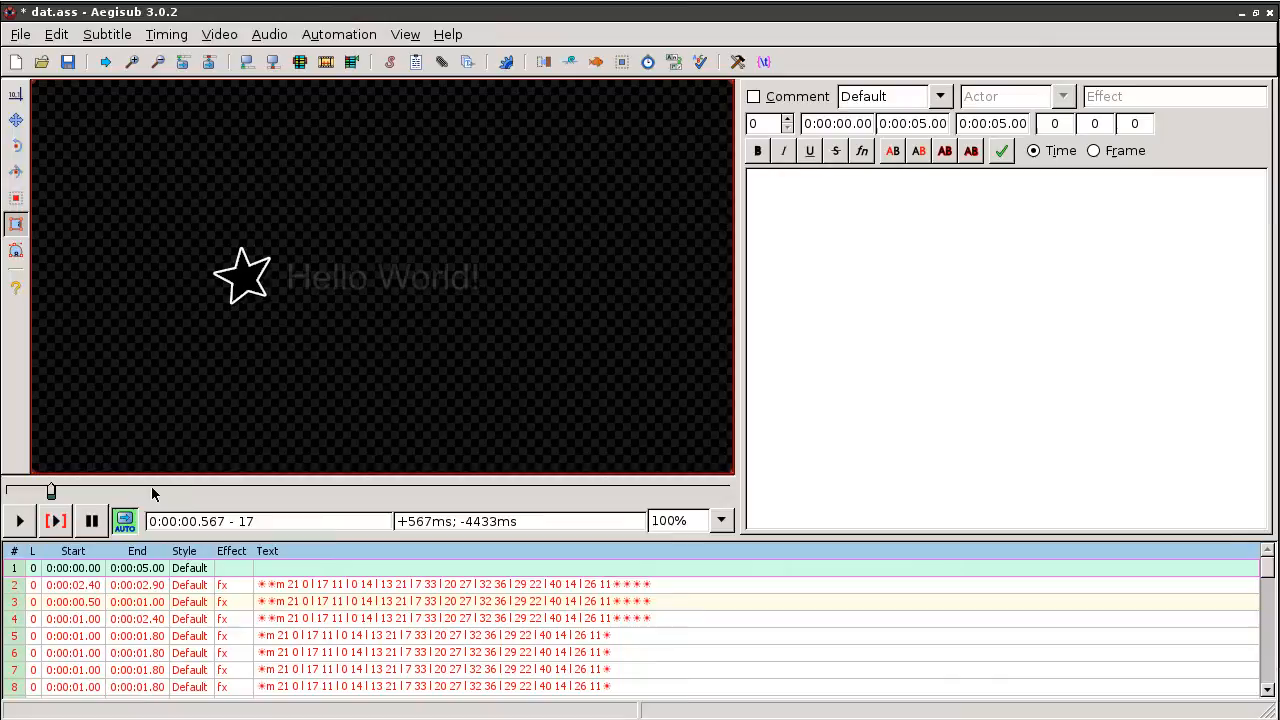
mouse_move(70, 467)
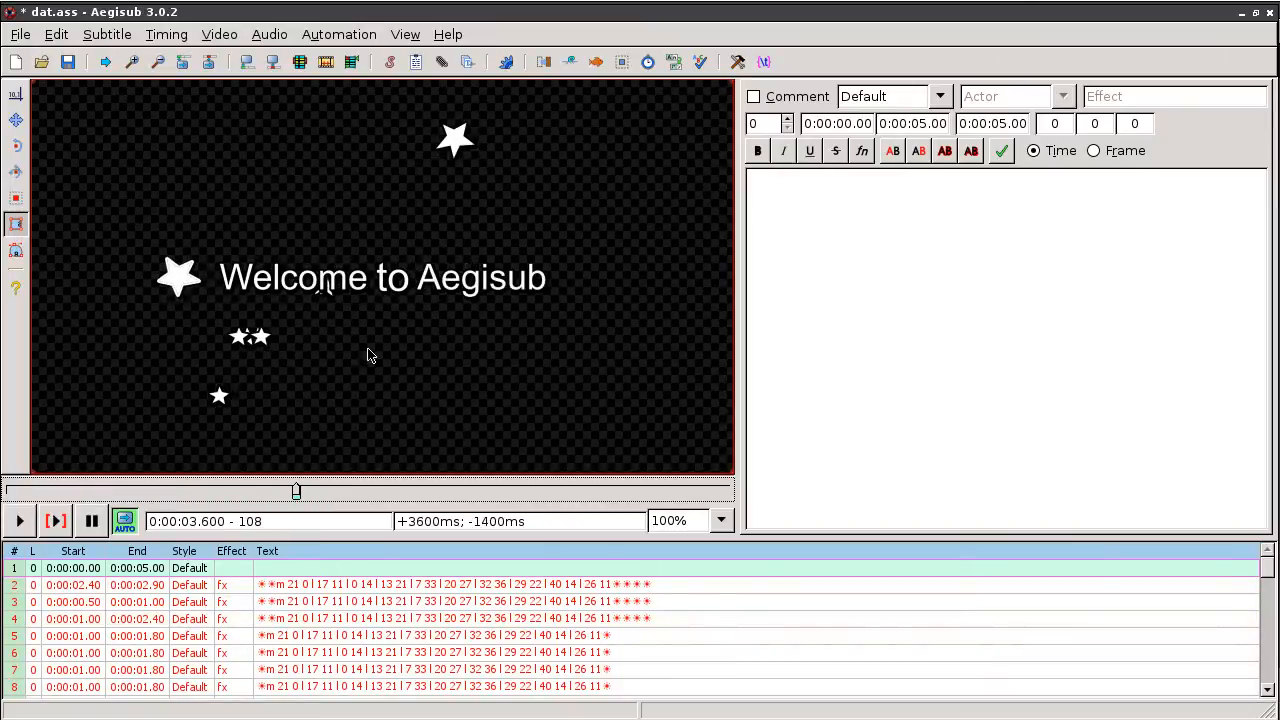
mouse_move(483, 517)
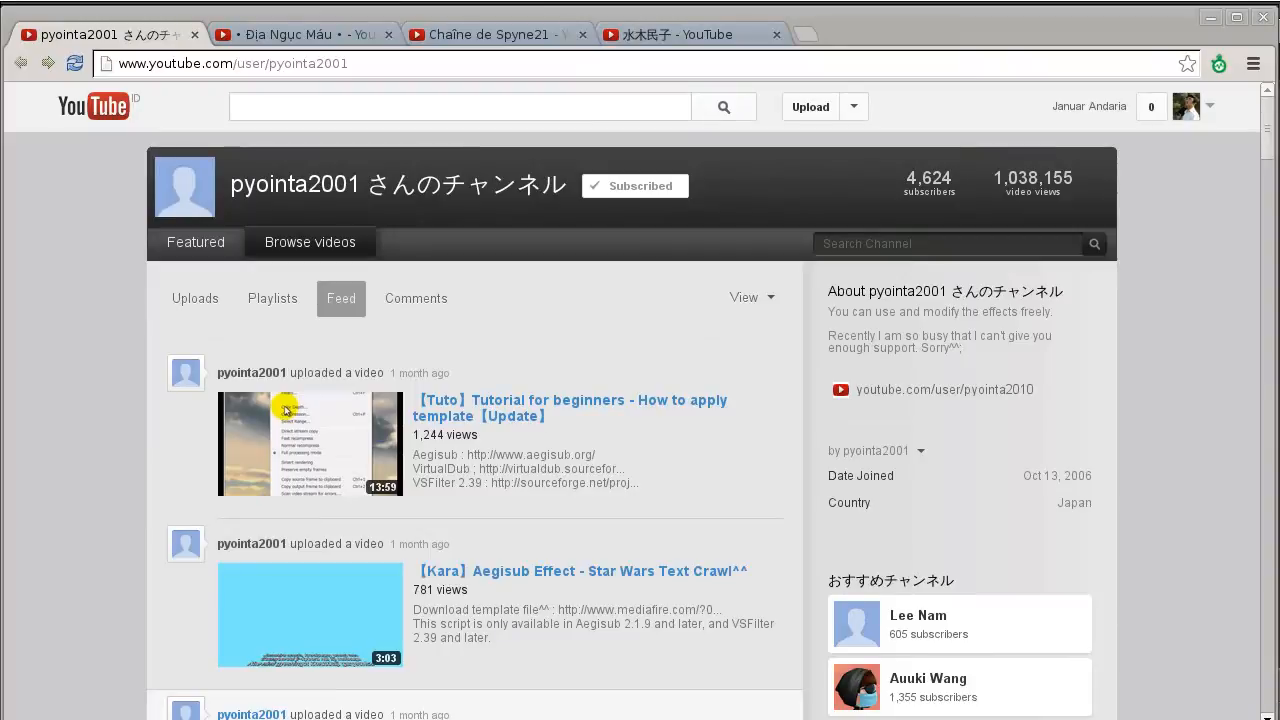
mouse_move(630, 459)
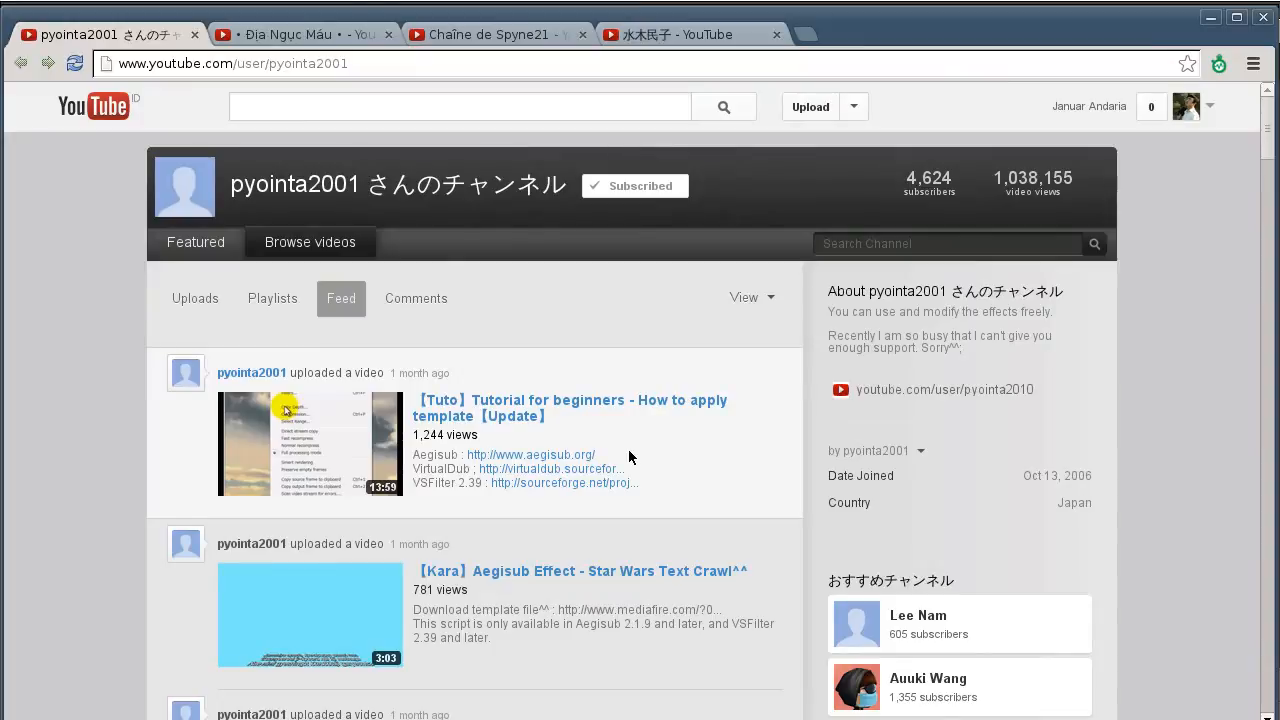
mouse_move(247, 210)
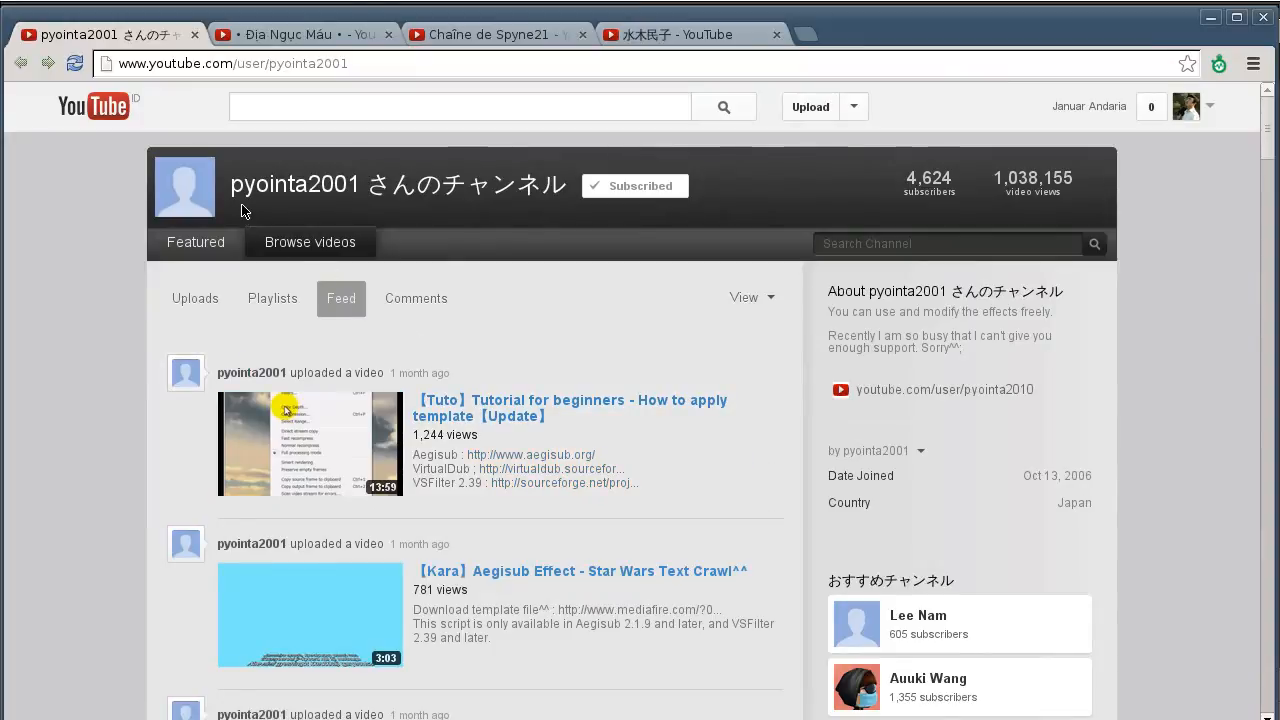
mouse_move(317, 195)
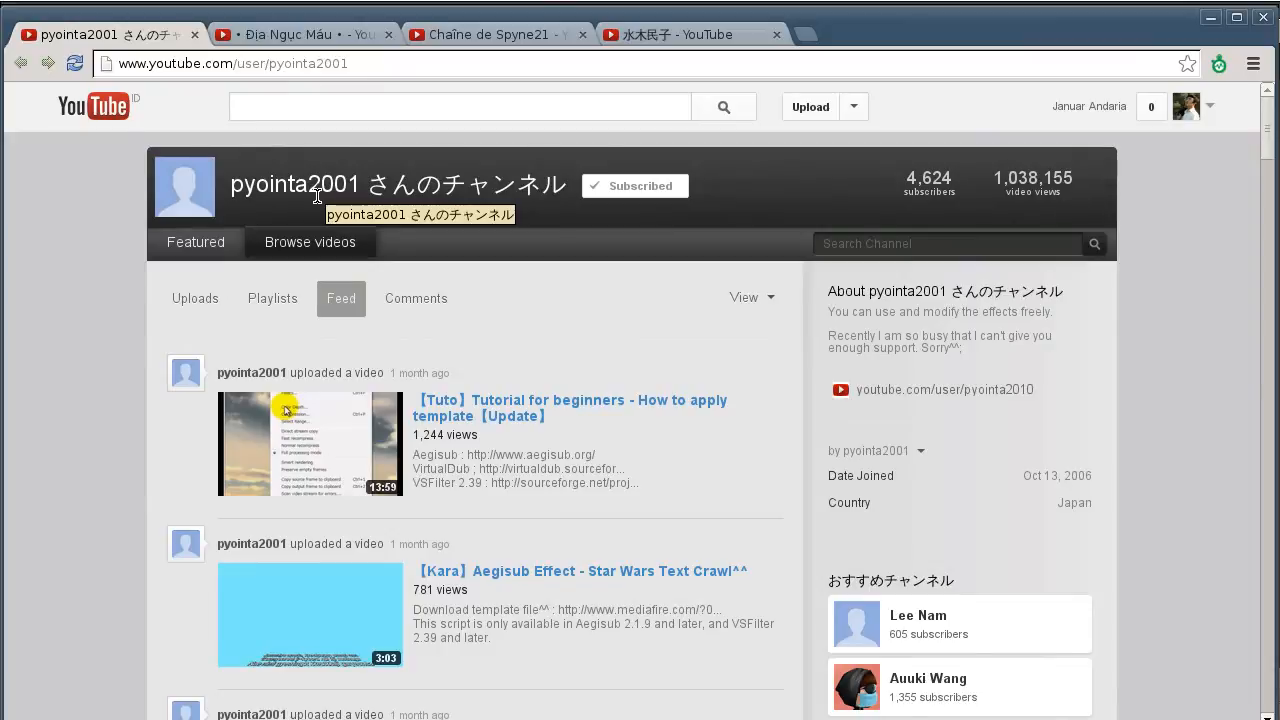
mouse_move(675, 437)
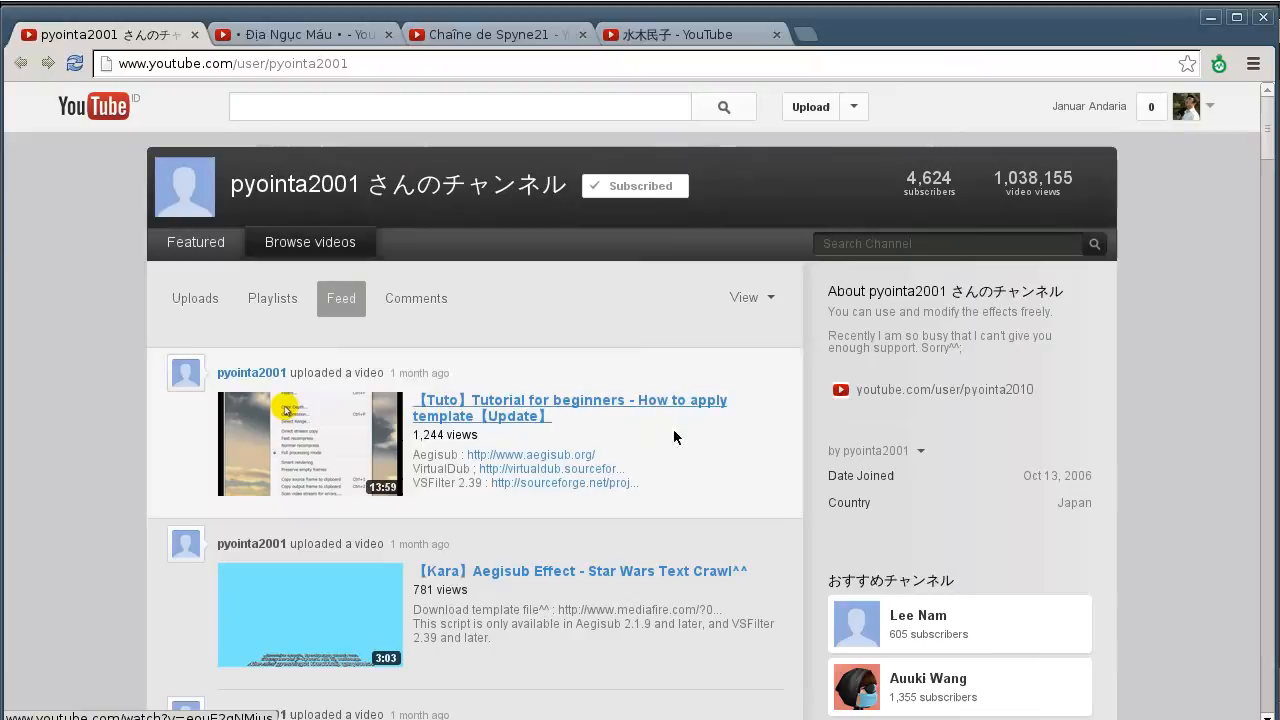
Step: Scroll through the pyointa2001 channel's karaoke effect uploads and back up, then bring up Địa Ngục Máu
scroll("down", 3)
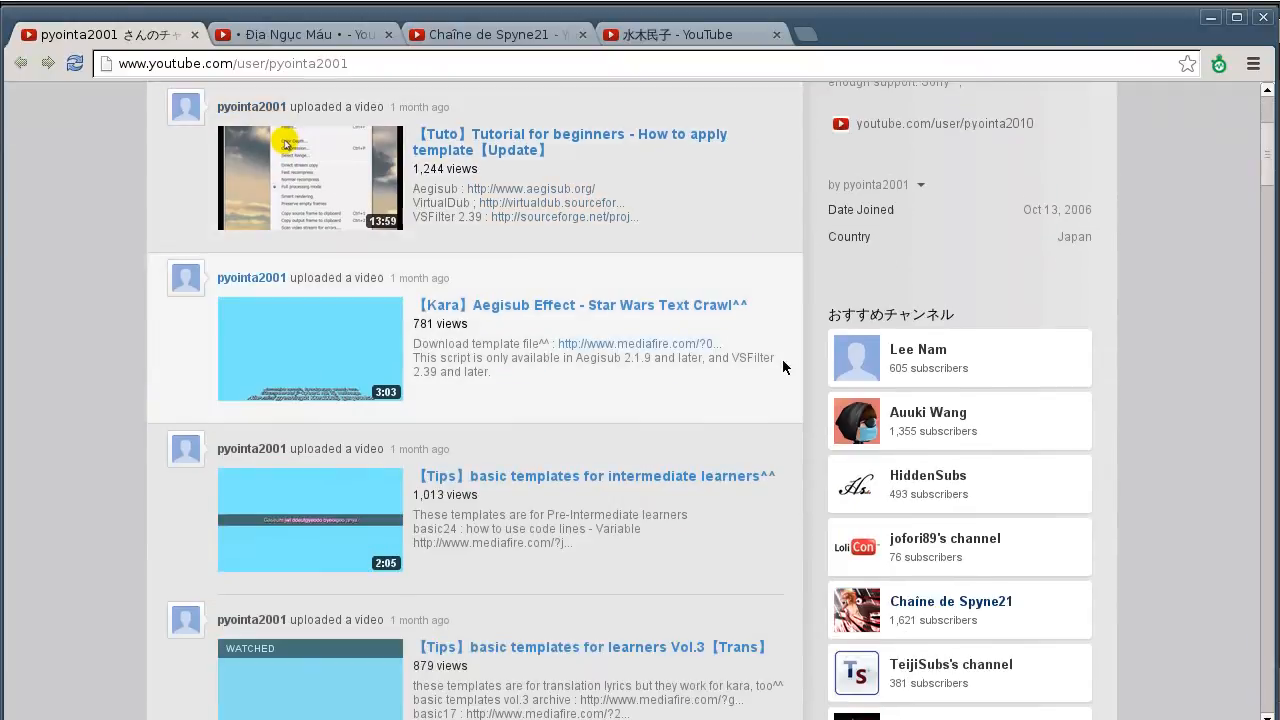
scroll("down", 3)
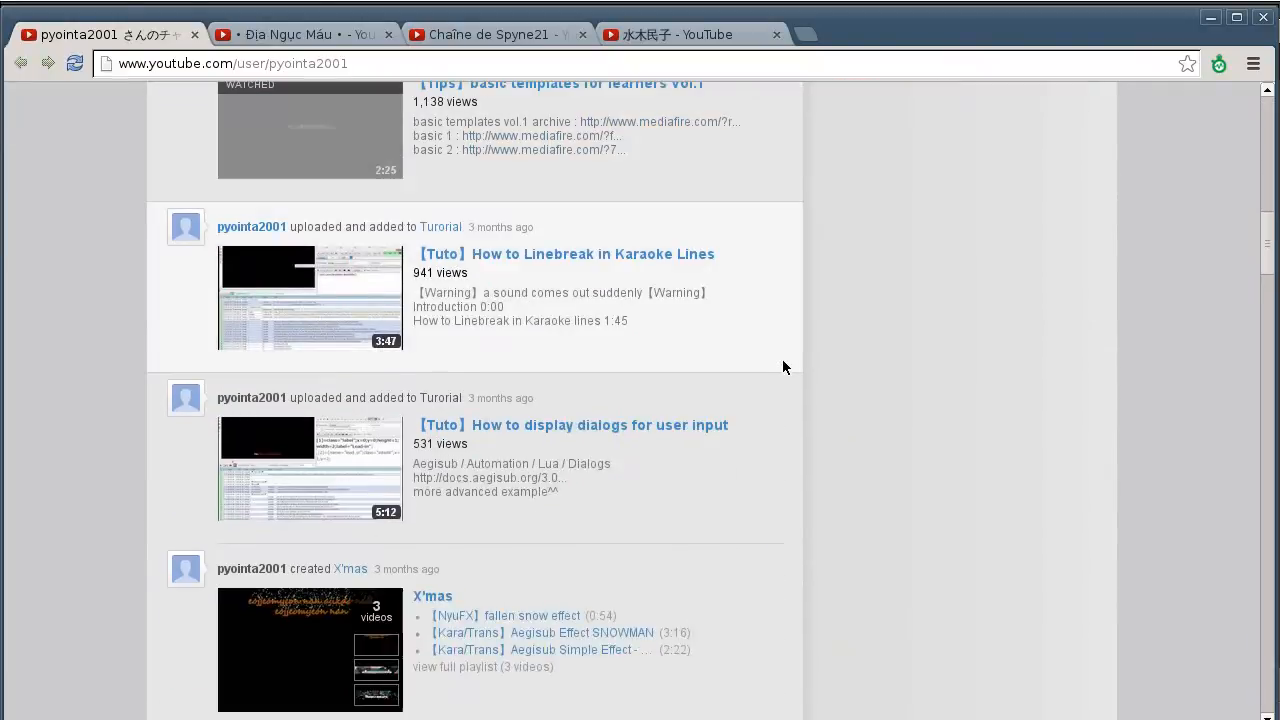
scroll("down", 3)
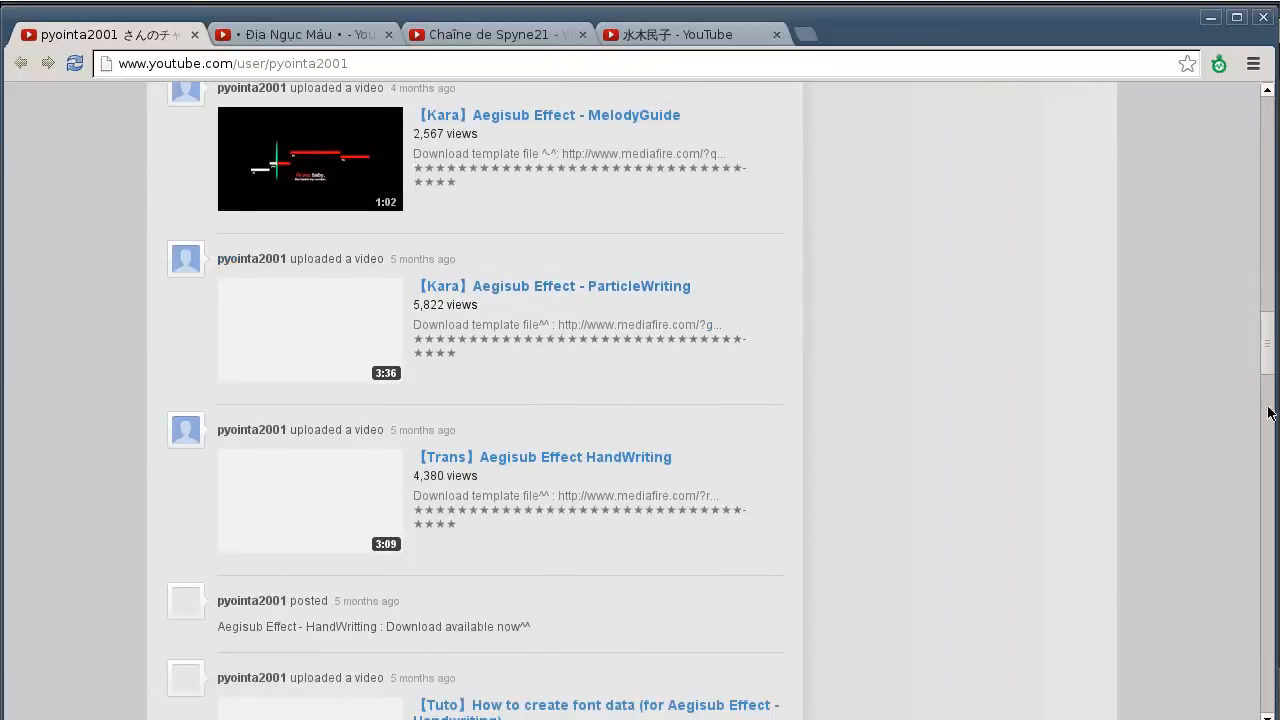
scroll("up", 3)
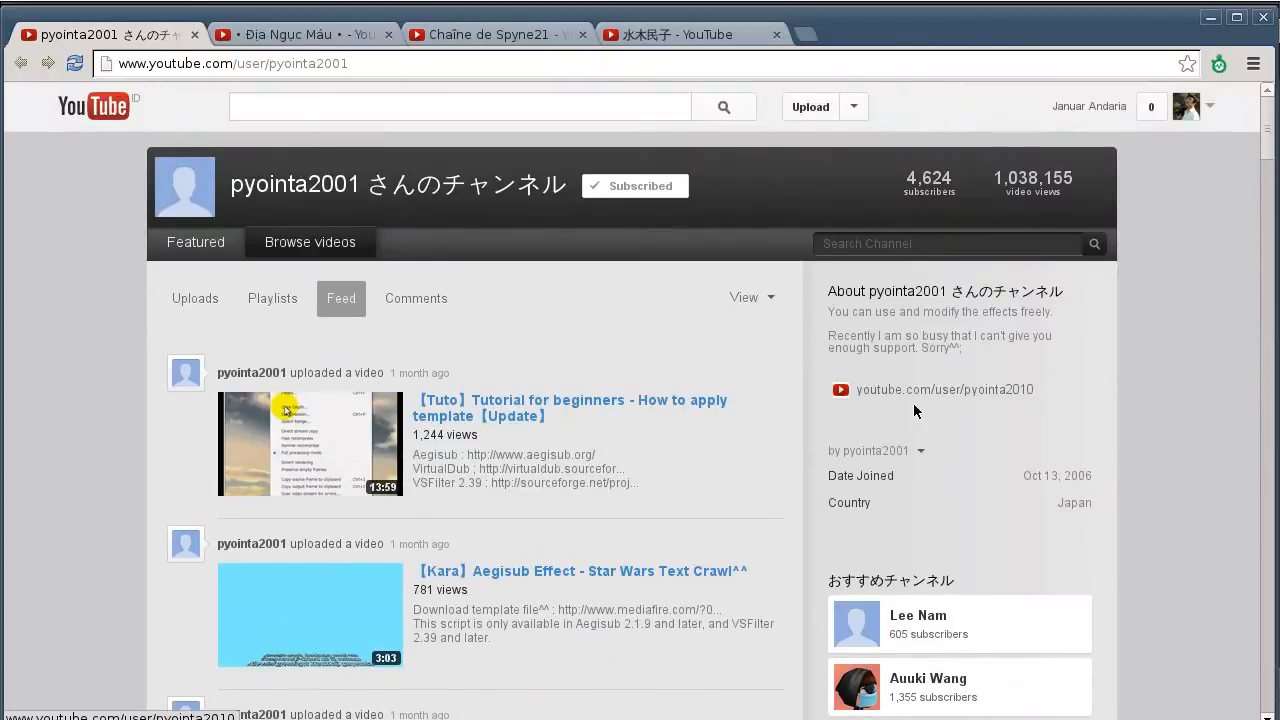
left_click(300, 34)
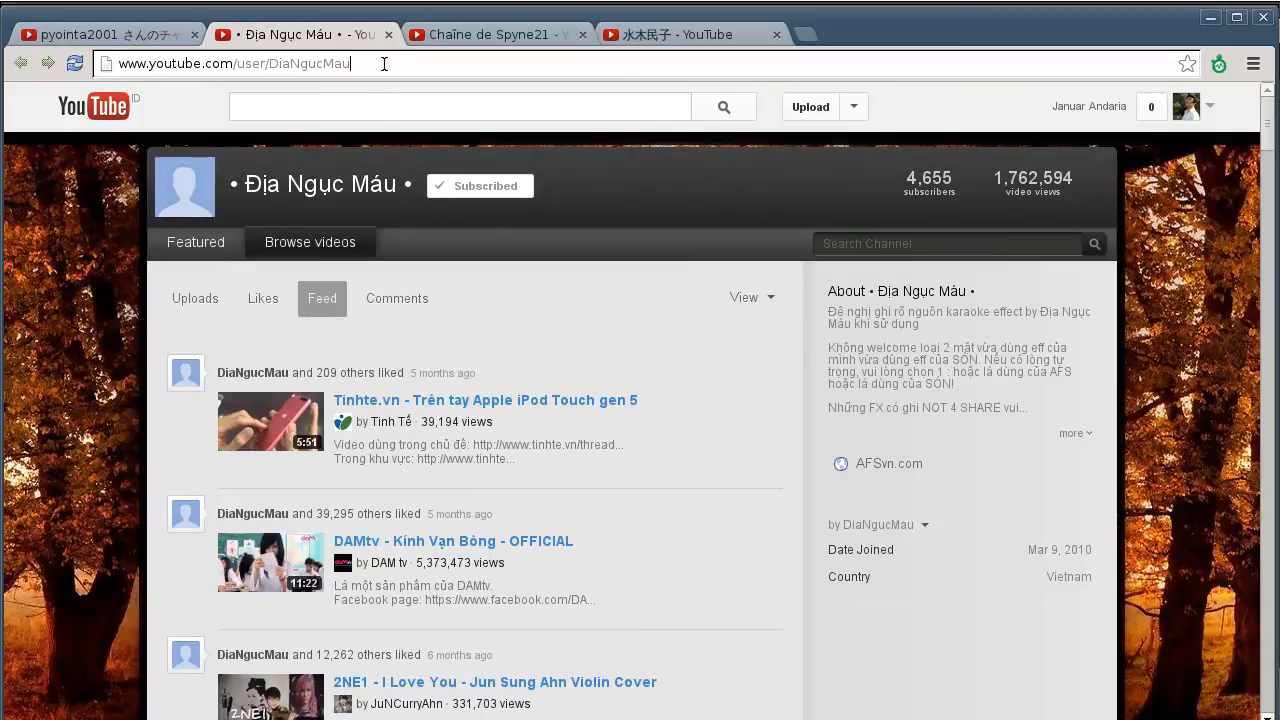
Step: Browse from Địa Ngục Máu to the Spyne21 NyuFX uploads, then the 水木民子 channel
double_click(308, 63)
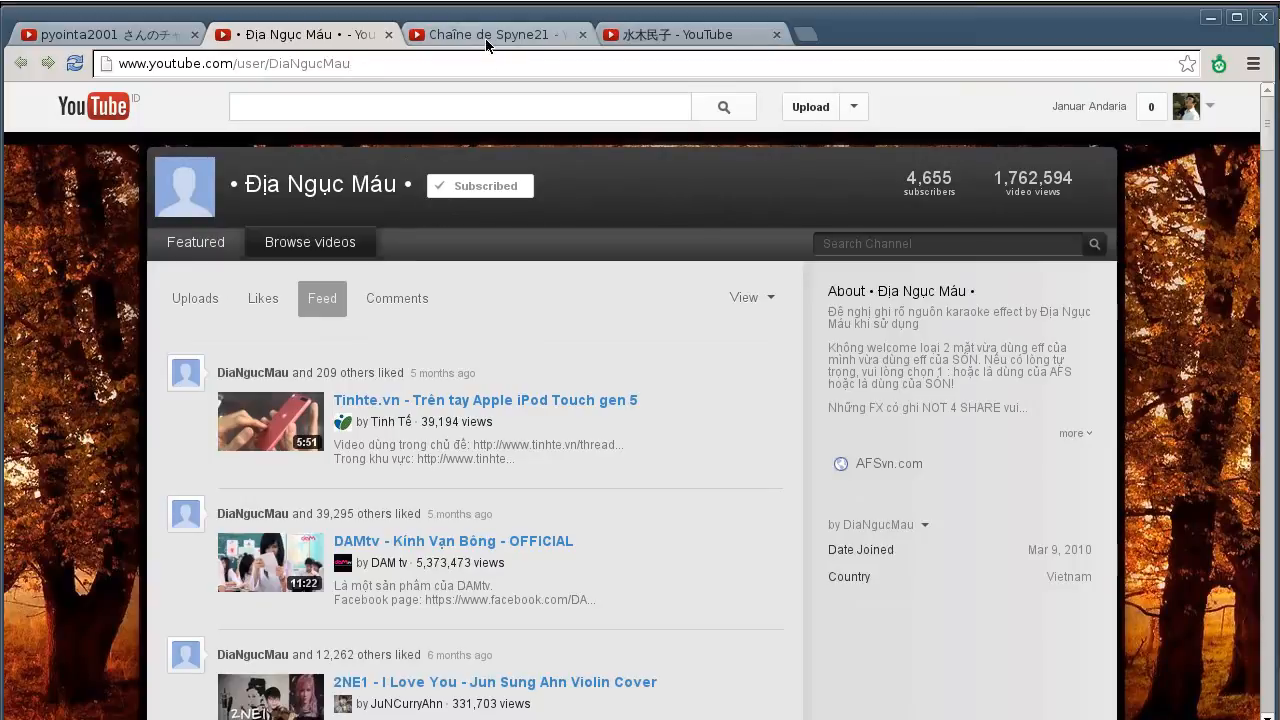
left_click(490, 34)
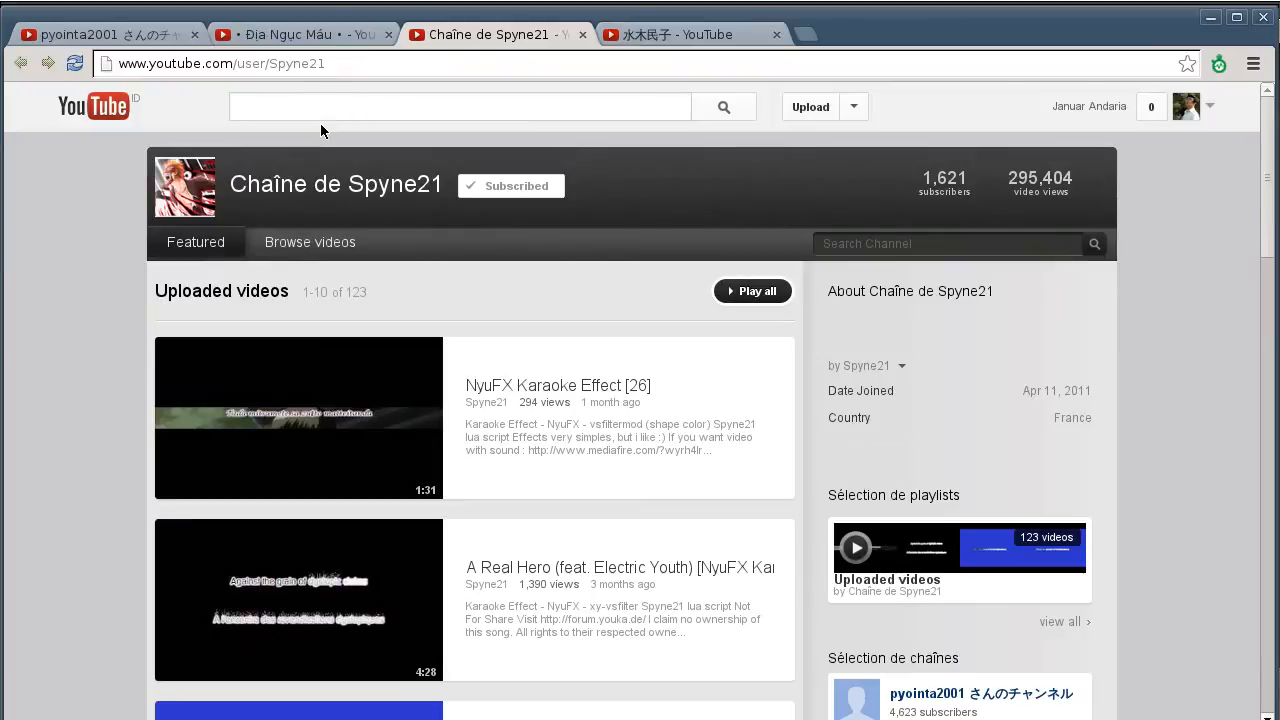
scroll("down", 3)
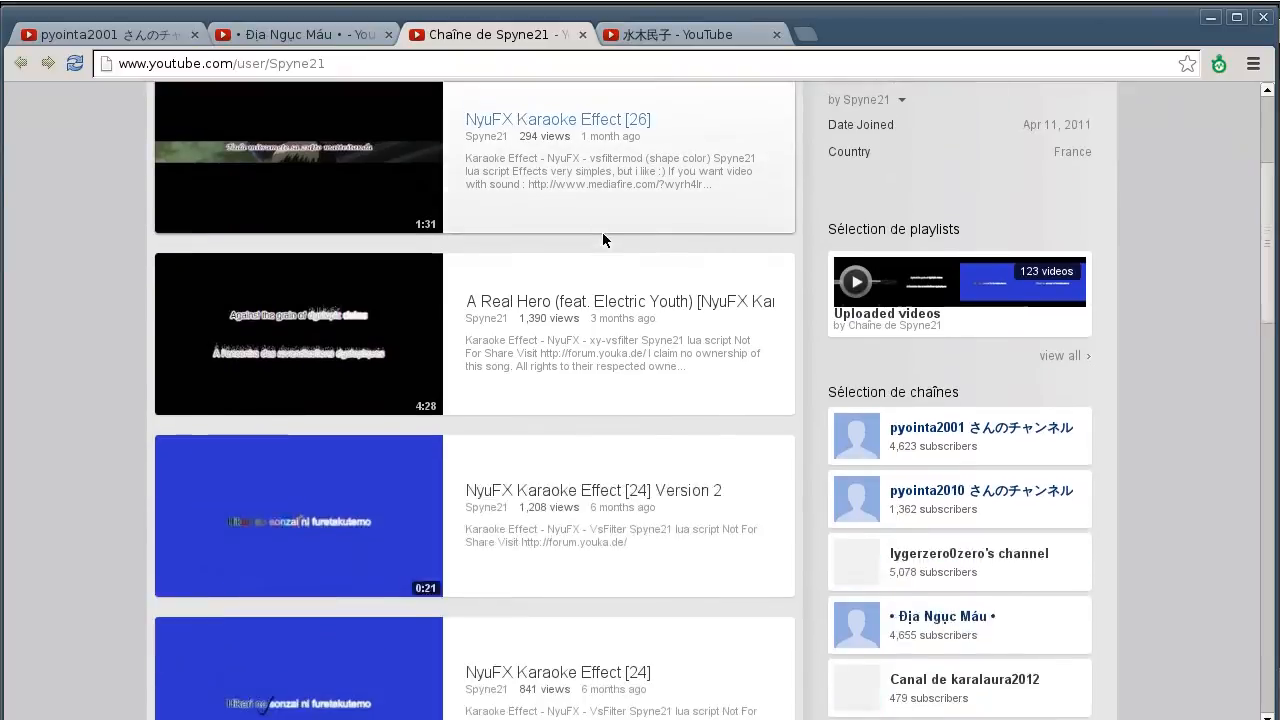
left_click(690, 34)
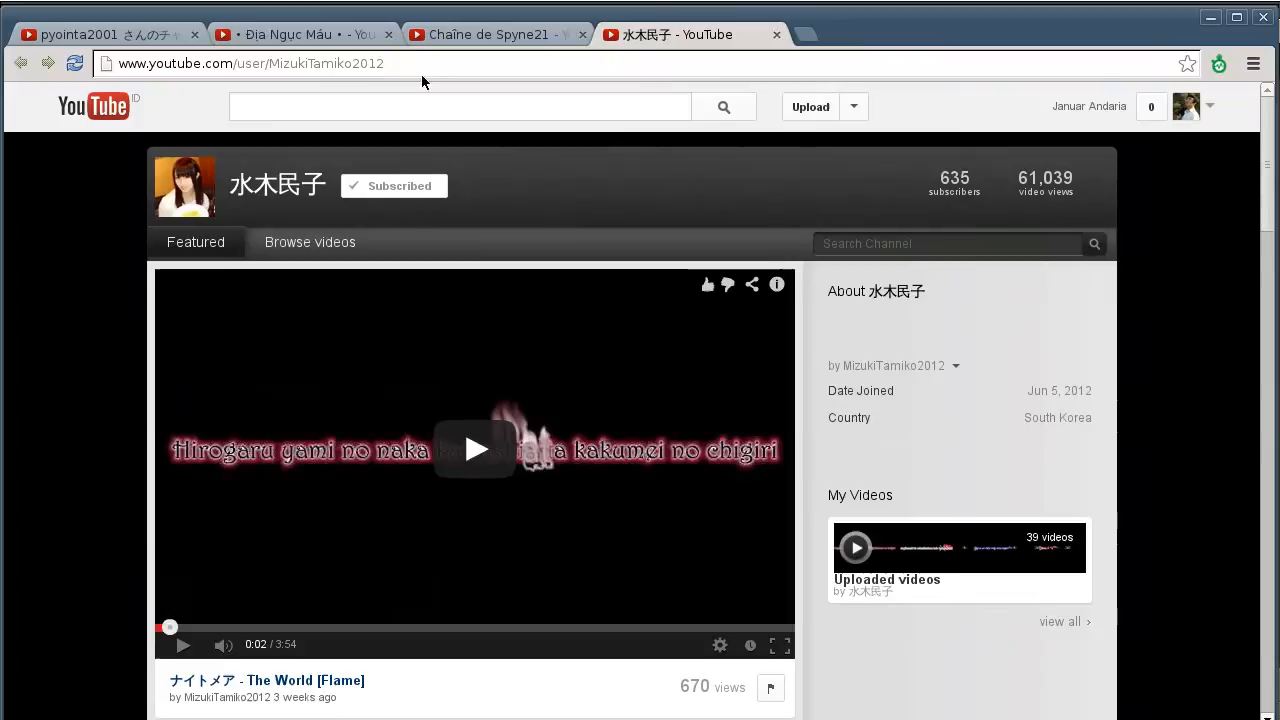
mouse_move(297, 97)
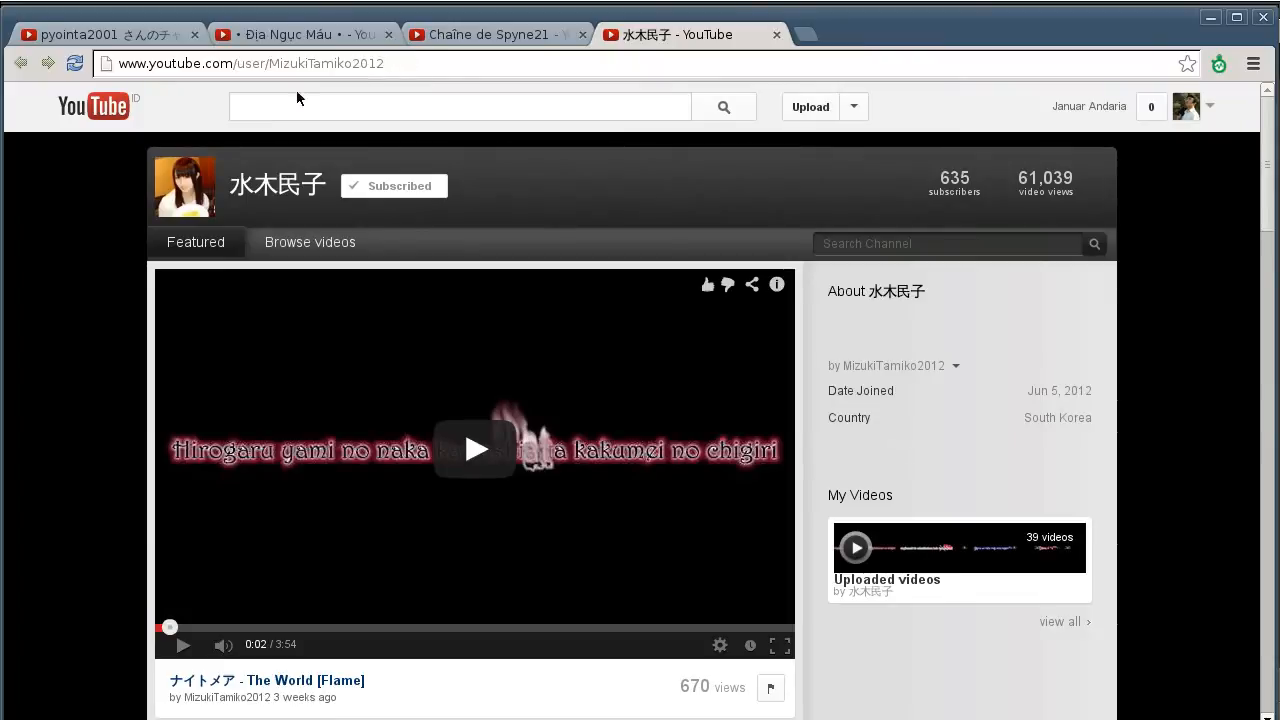
mouse_move(644, 200)
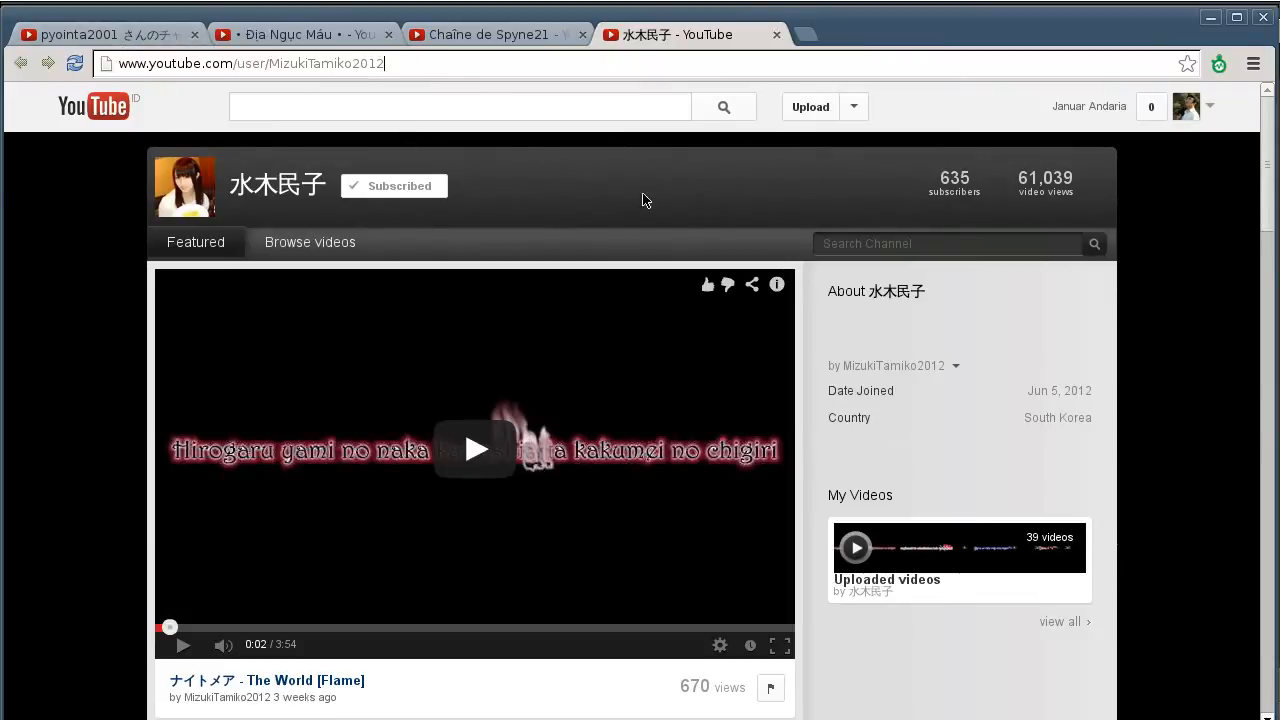
mouse_move(949, 444)
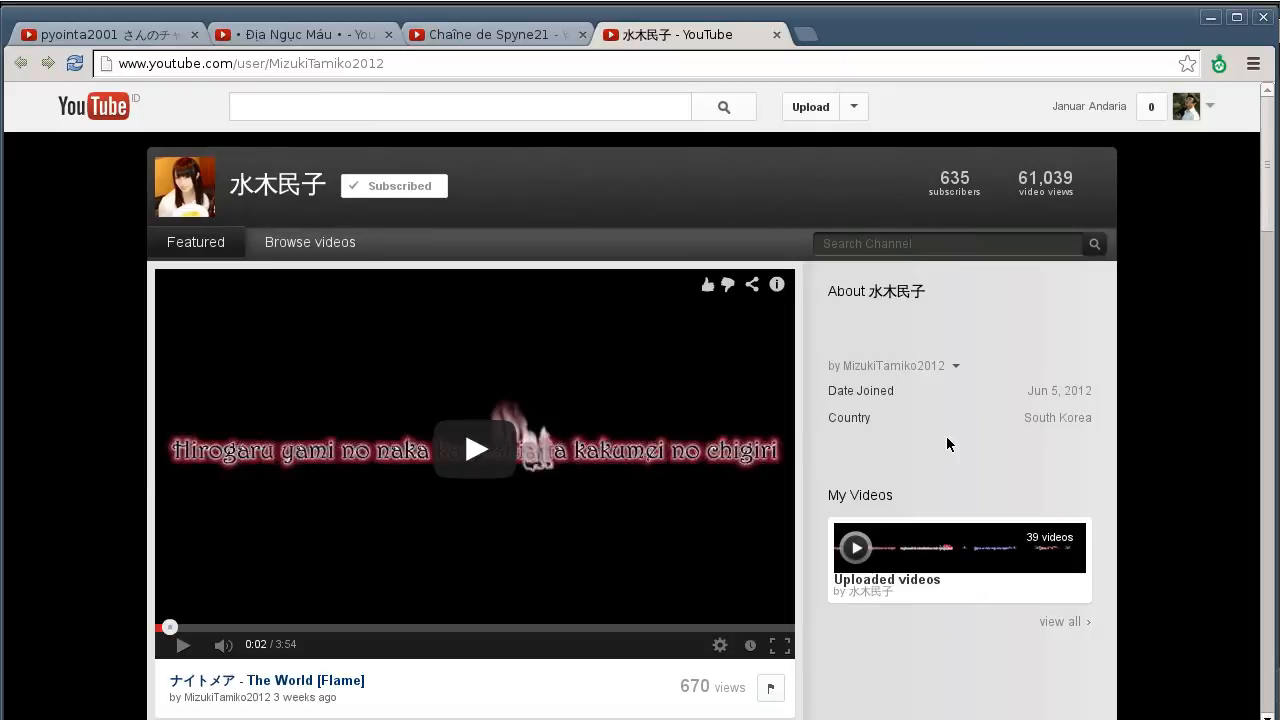
left_click(250, 63)
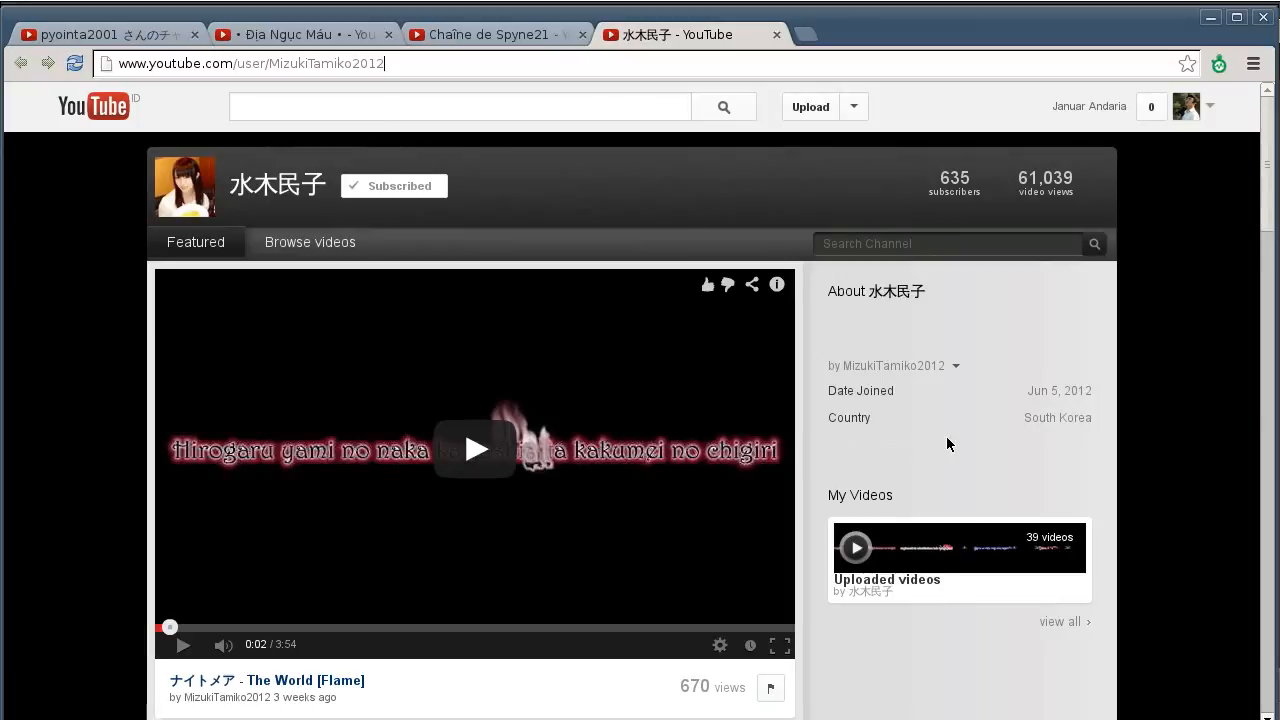